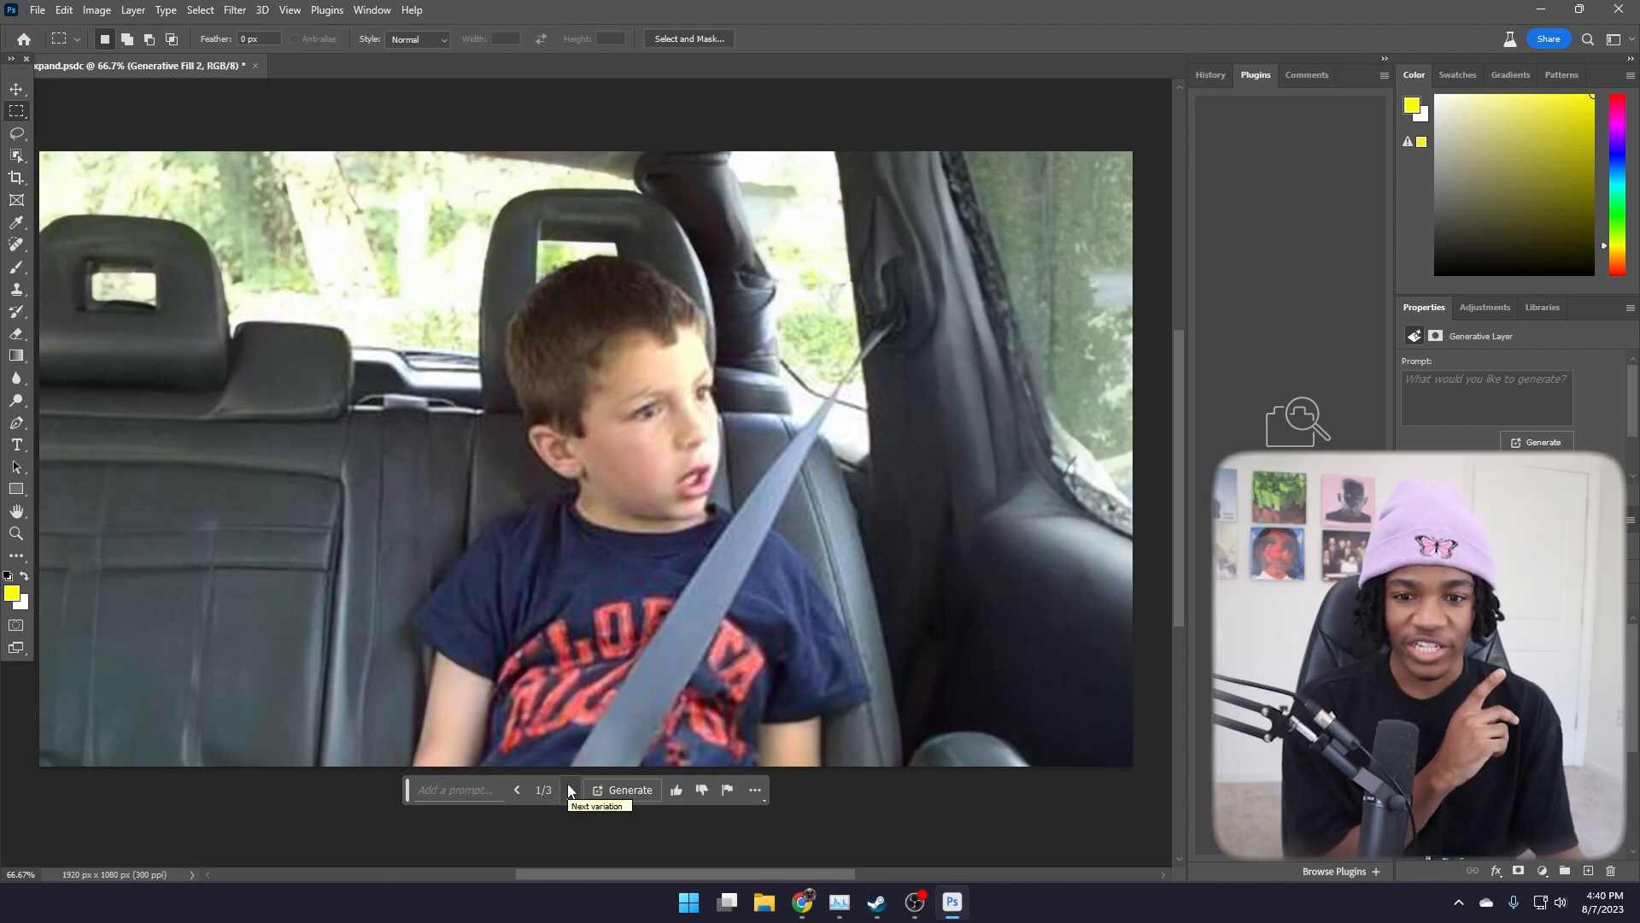
Step: Cycle through two more generated car-interior variations of the car-seat frame
{"action": "left_click", "coordinate": [571, 789]}
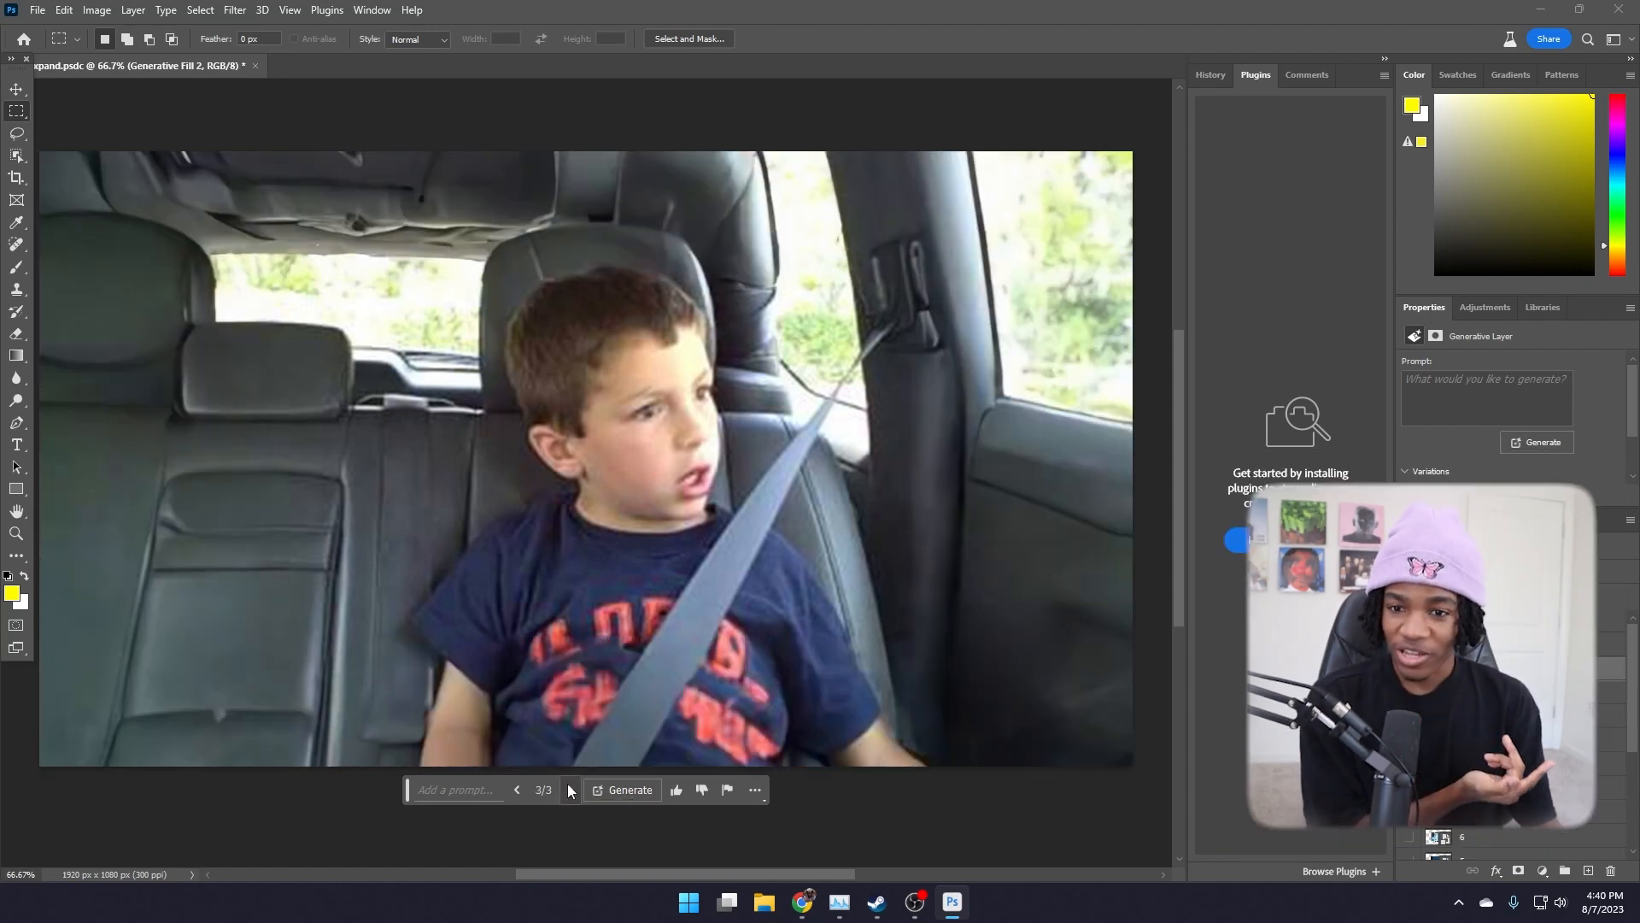
{"action": "left_click", "coordinate": [803, 902]}
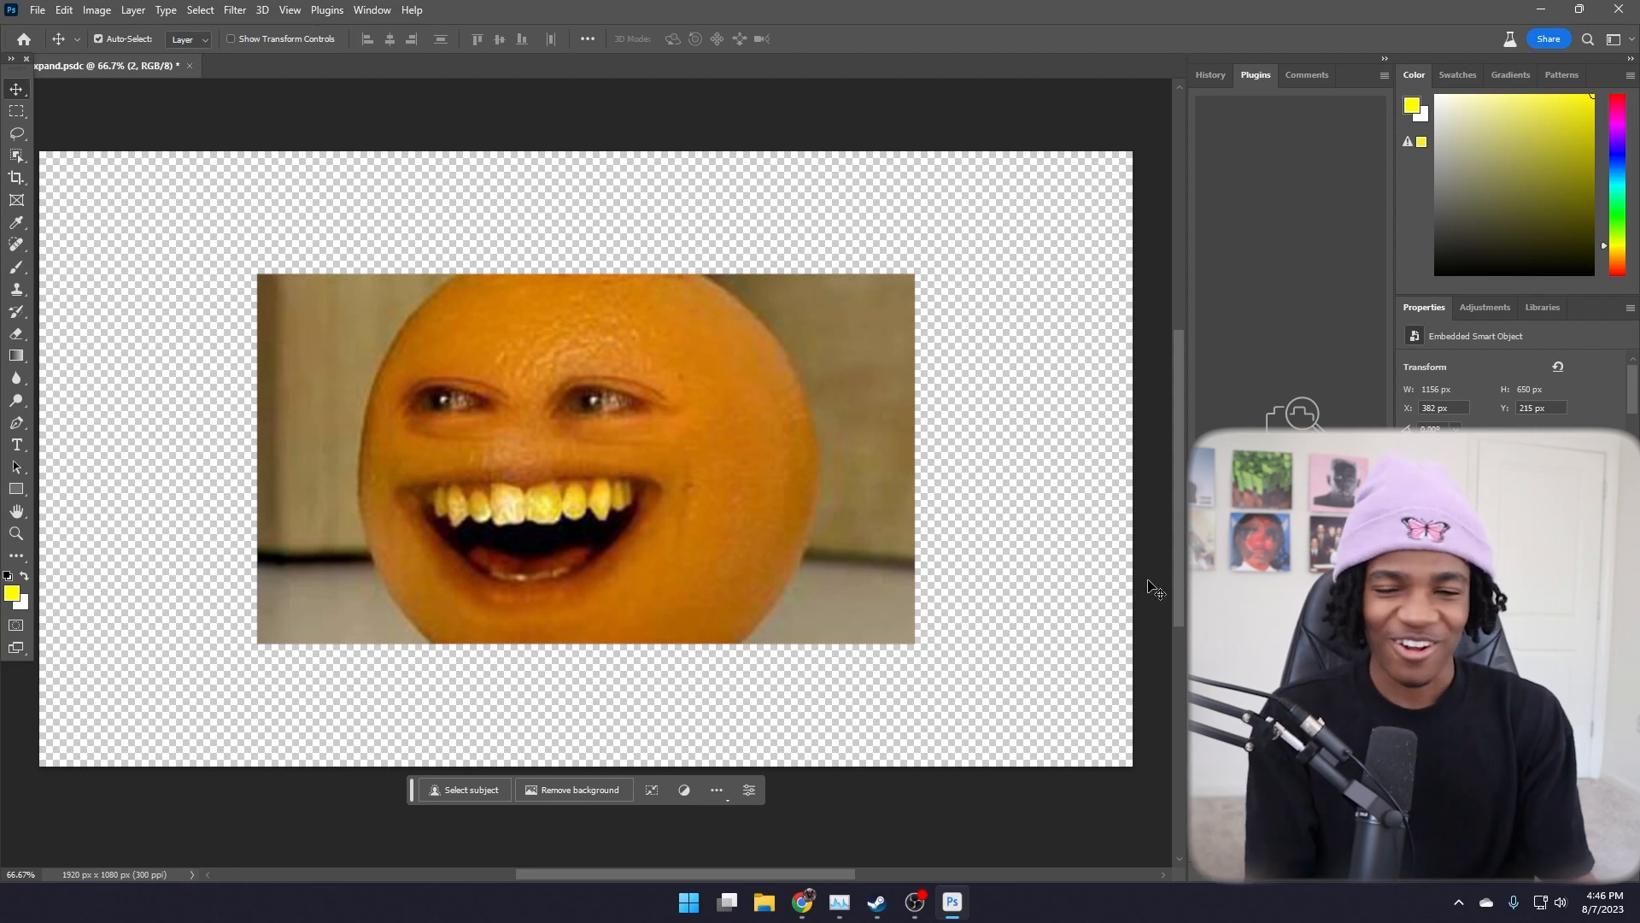
{"action": "mouse_move", "coordinate": [1110, 477]}
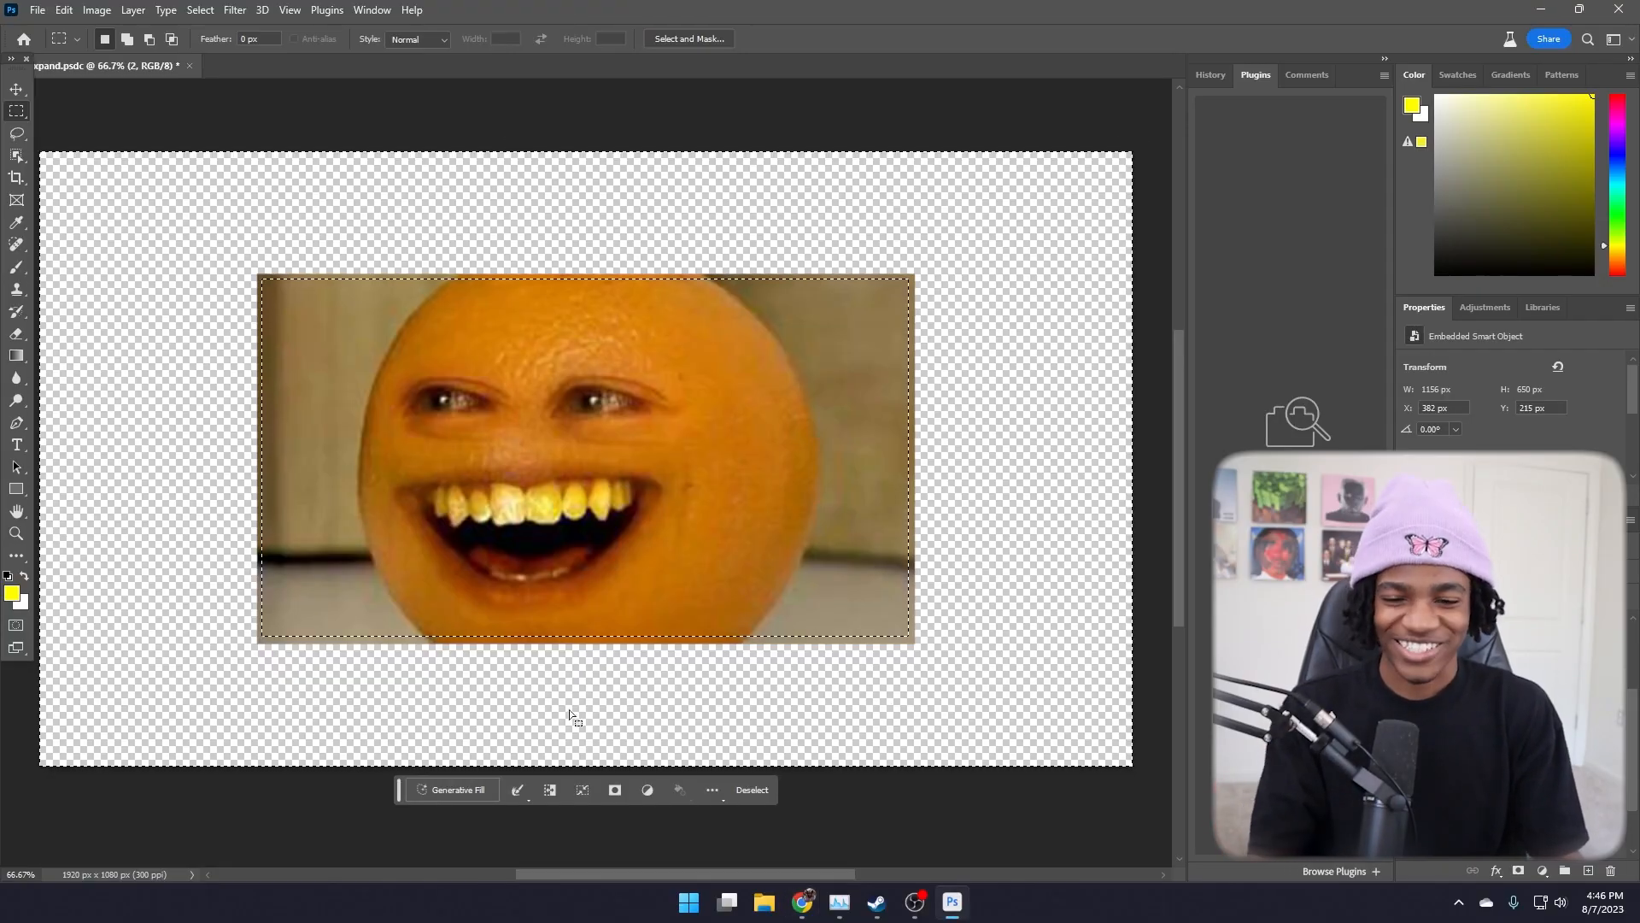
Step: Generate a wooden-wall fill around the orange frame and browse two further variations
{"action": "left_click", "coordinate": [453, 790]}
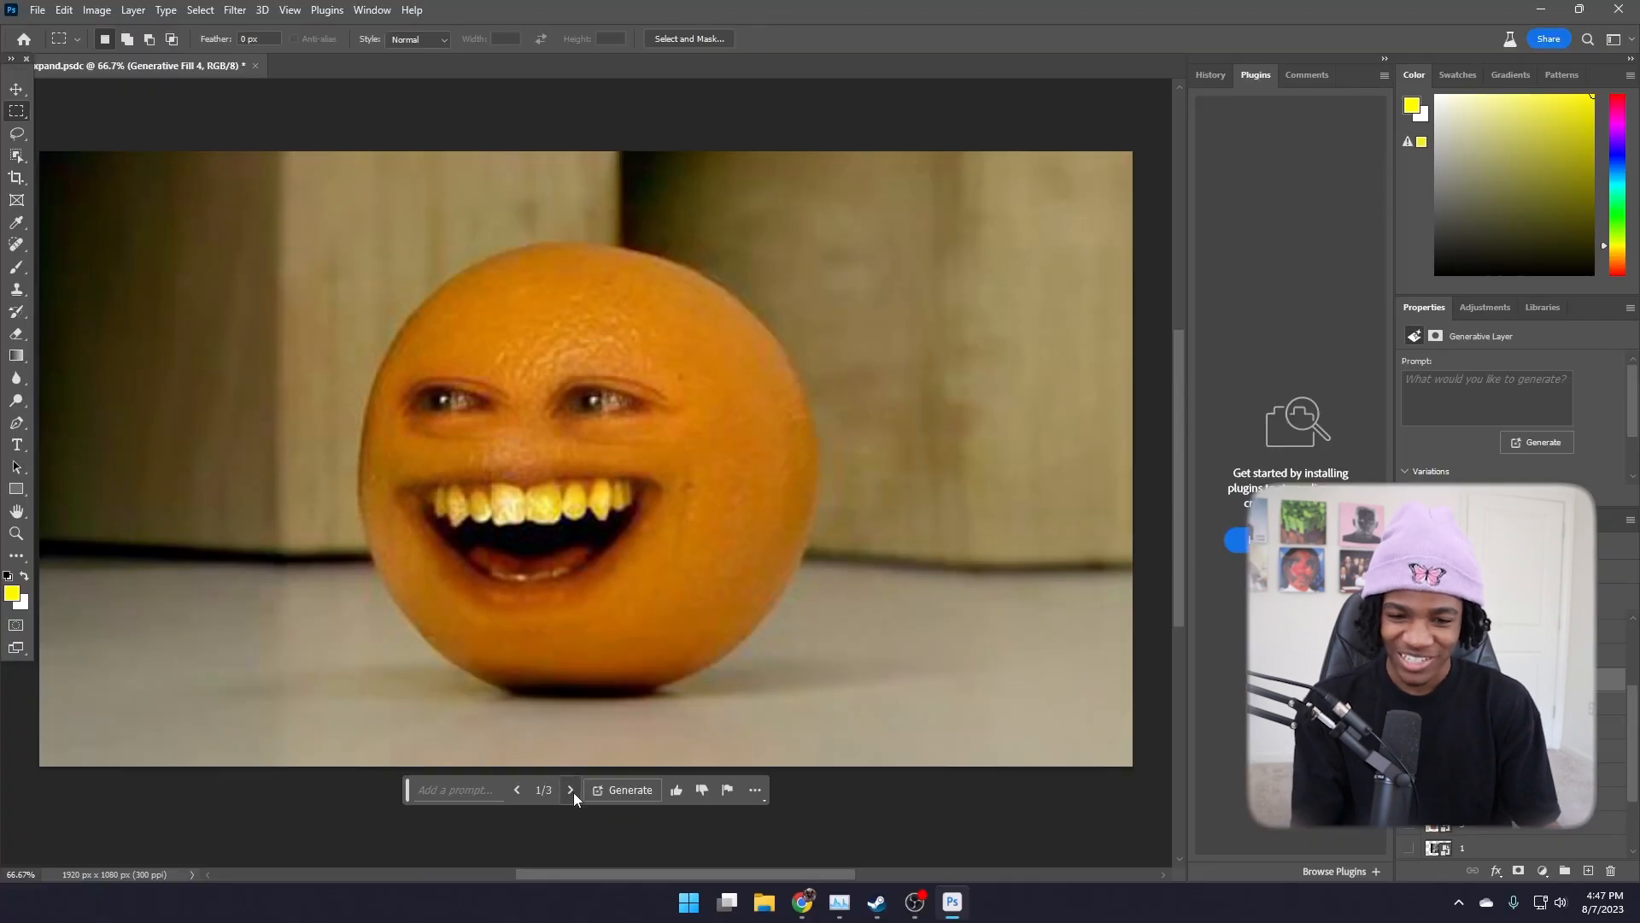
{"action": "left_click", "coordinate": [570, 790]}
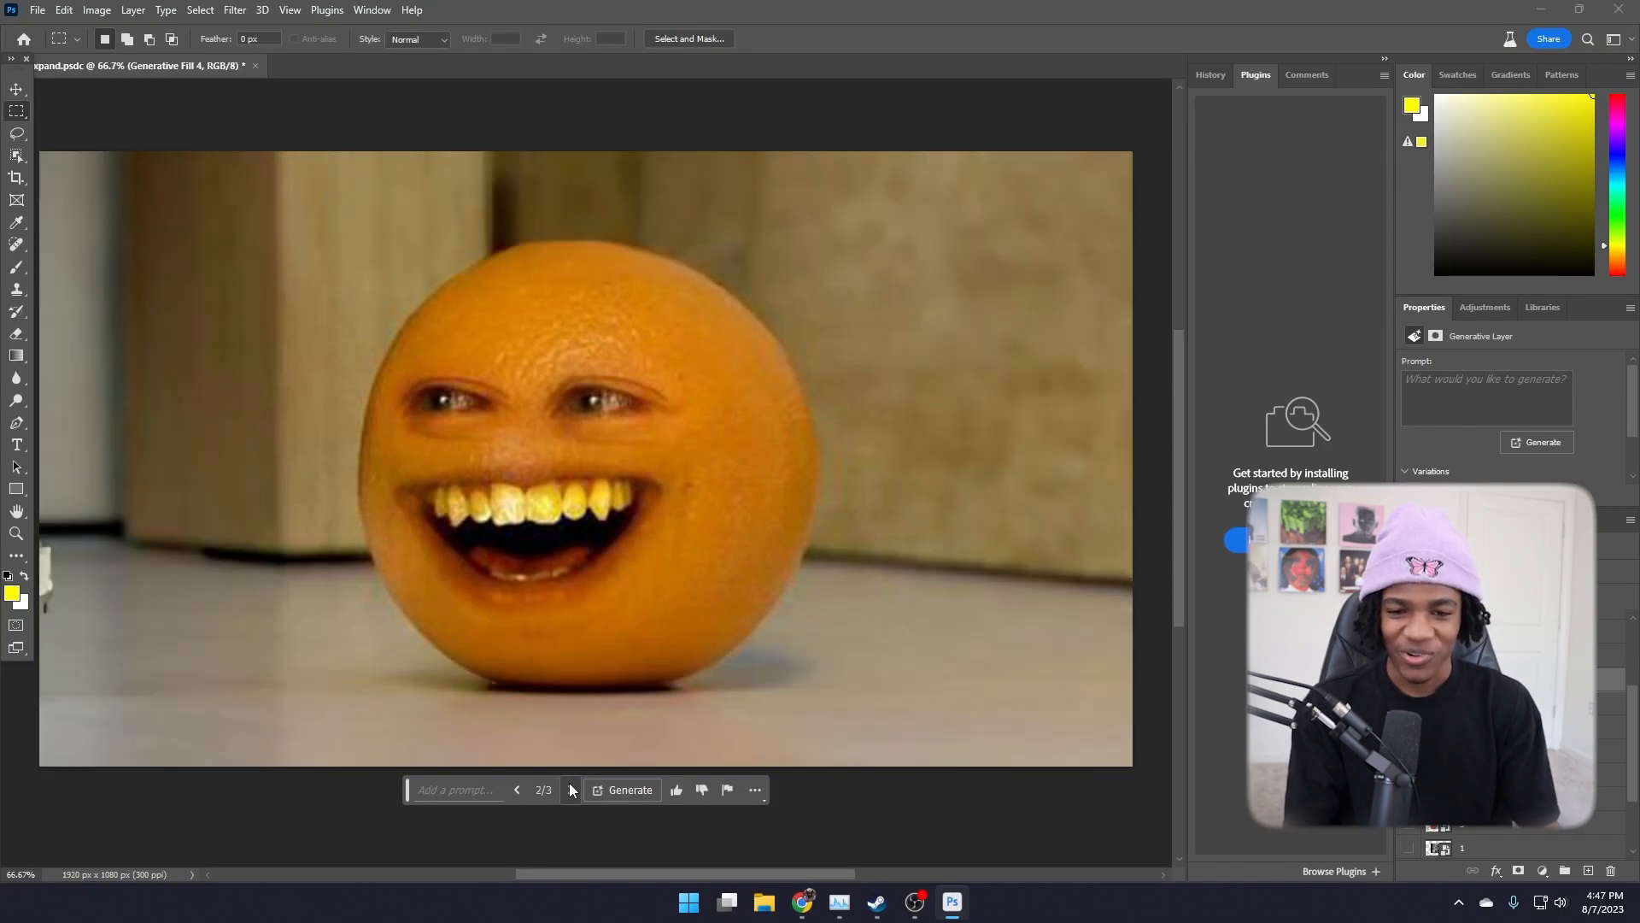
{"action": "left_click", "coordinate": [571, 791]}
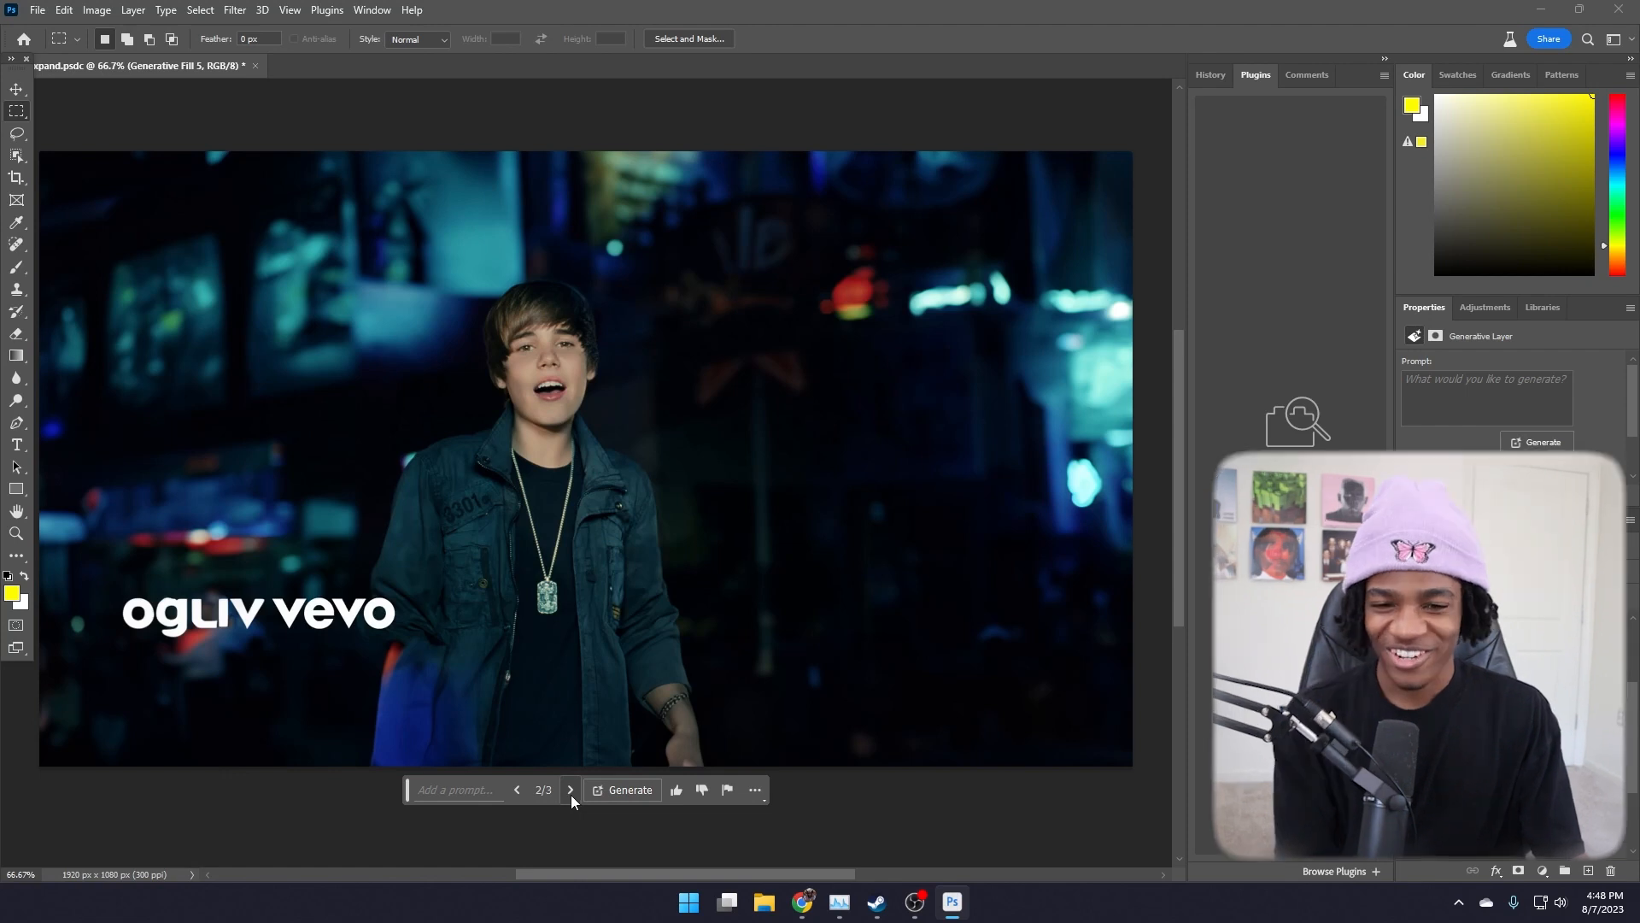
Step: Show the next dark blurred-city variation around the singer music-video frame
{"action": "left_click", "coordinate": [570, 790]}
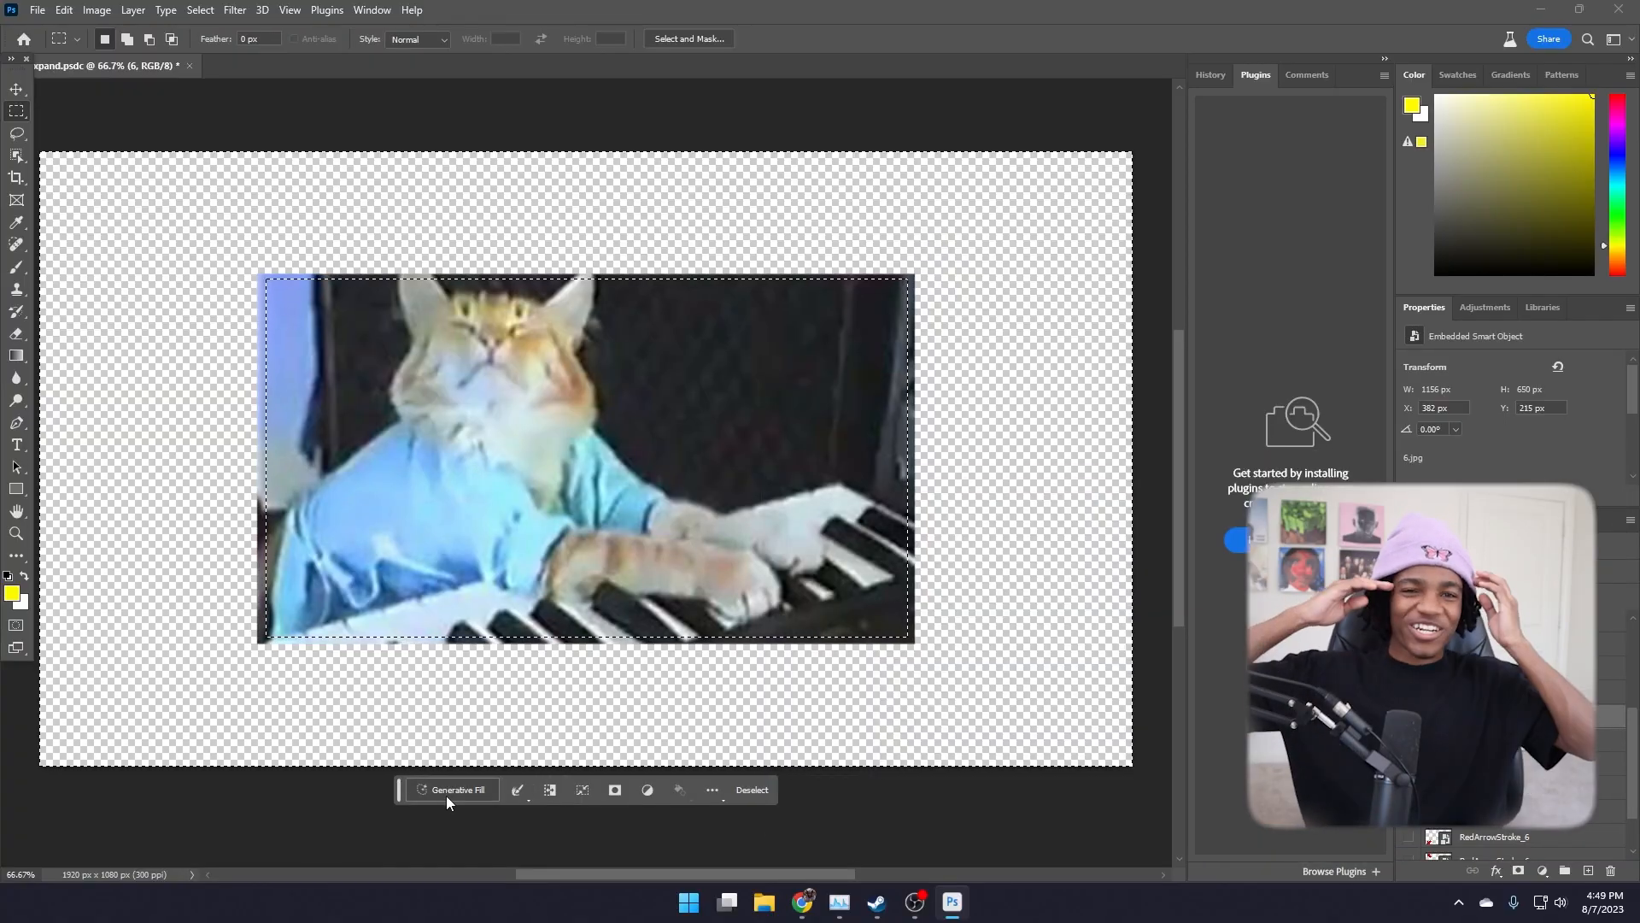
{"action": "mouse_move", "coordinate": [448, 801]}
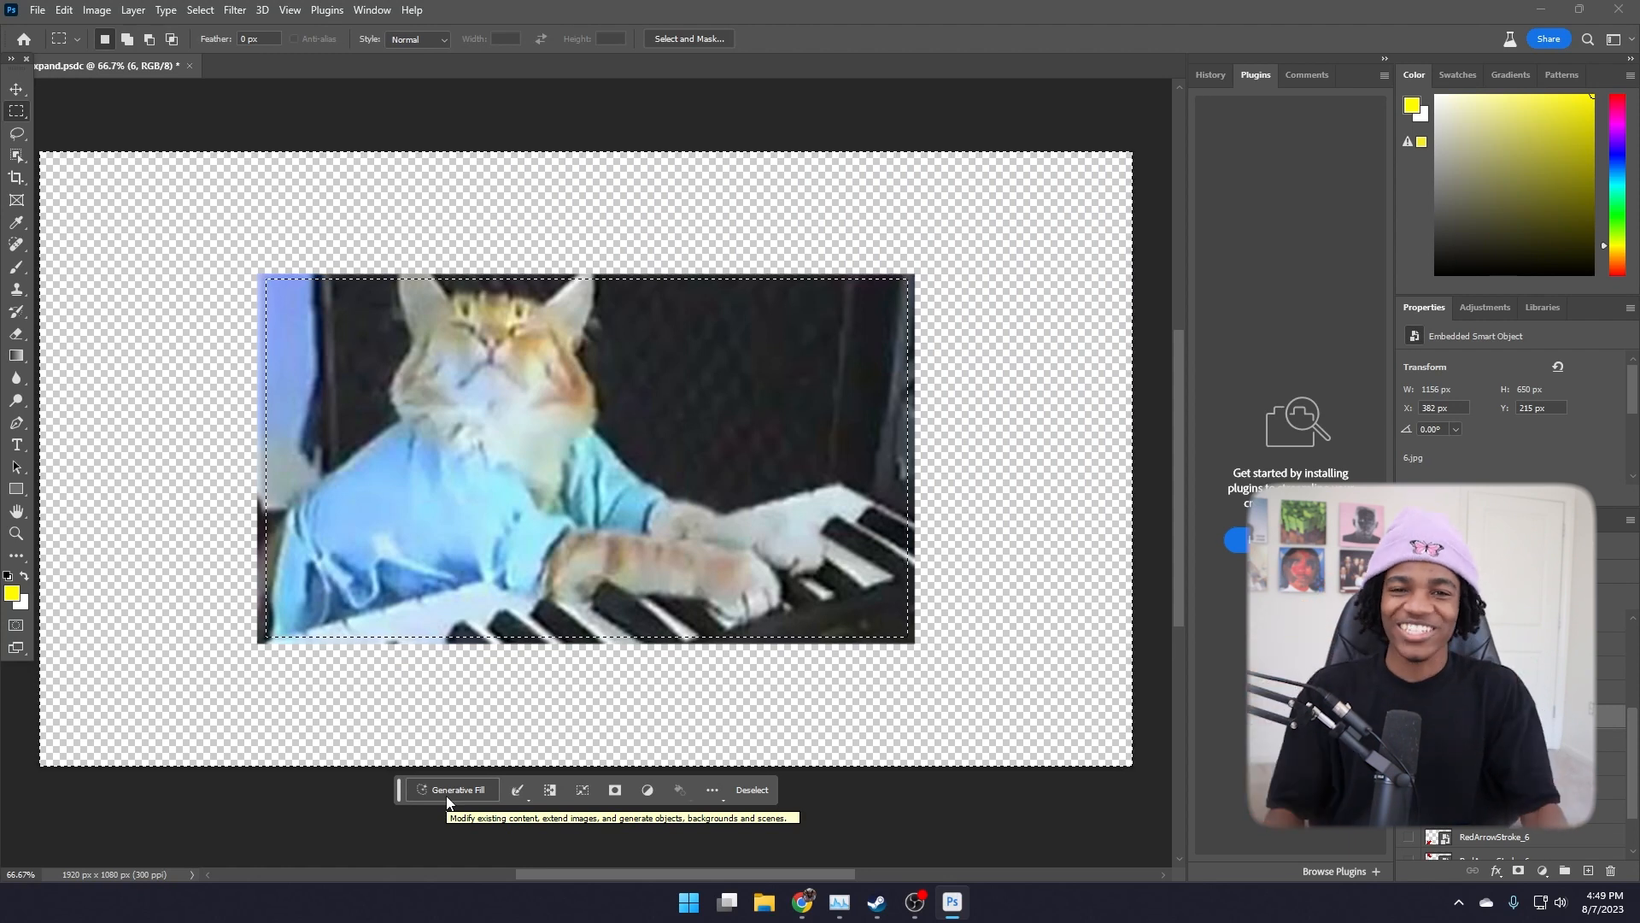
Step: Start Generative Fill on the empty area around the keyboard cat frame
{"action": "left_click", "coordinate": [459, 789]}
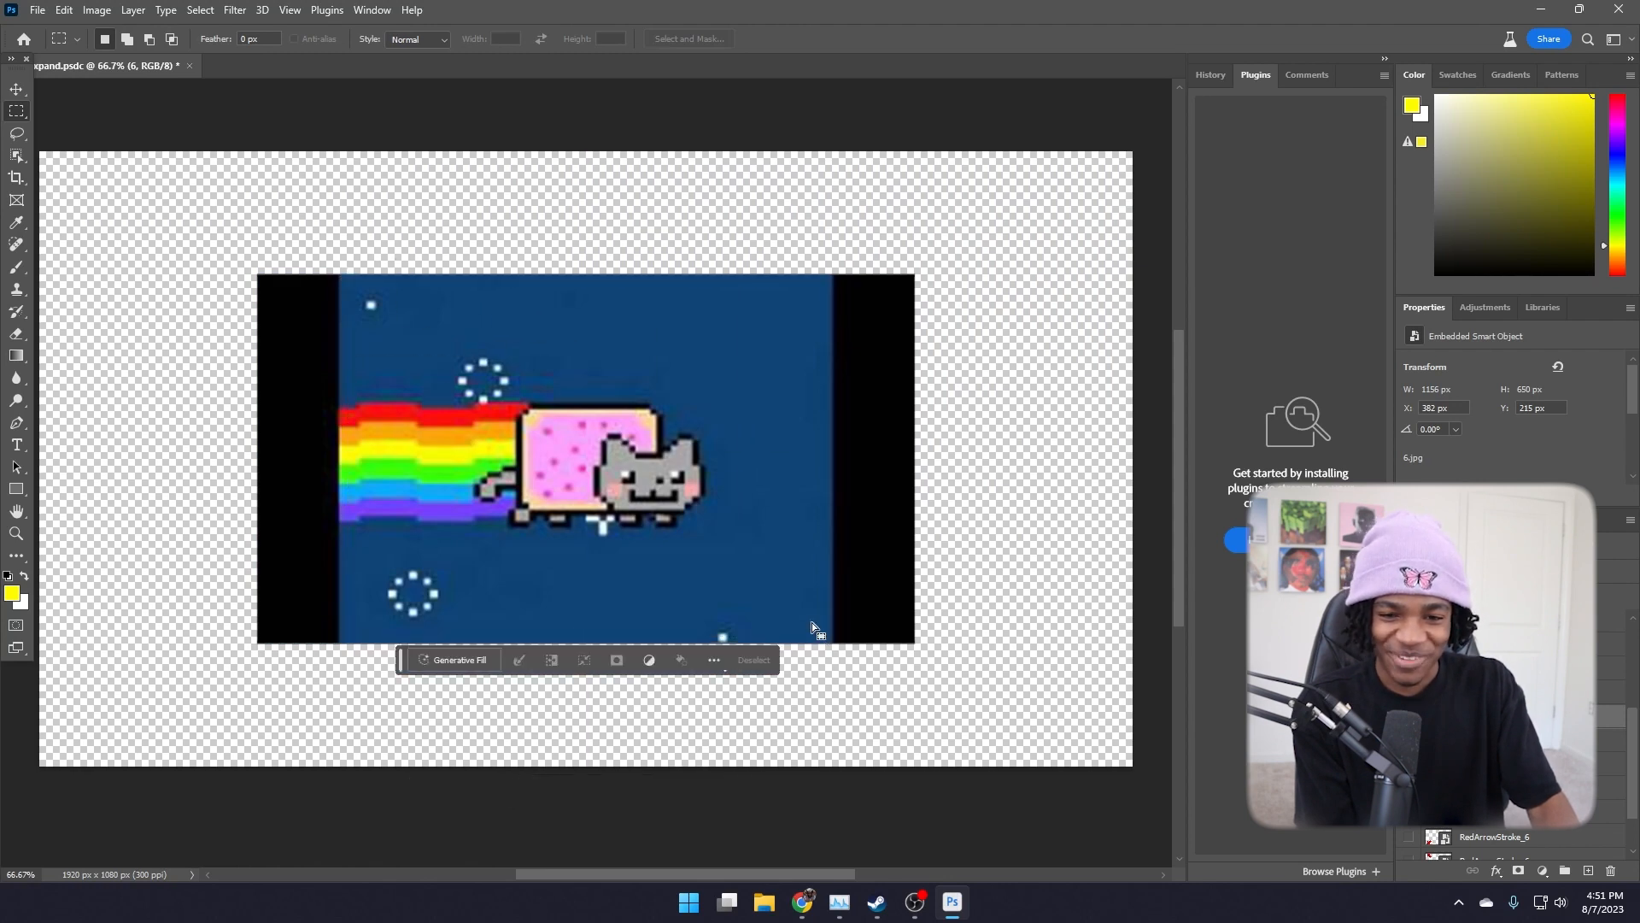
Step: Select the blue pixel-cat scene inside the black bars and generate starry-sky fill variations
{"action": "left_click_drag", "start_coordinate": [596, 484], "coordinate": [822, 645]}
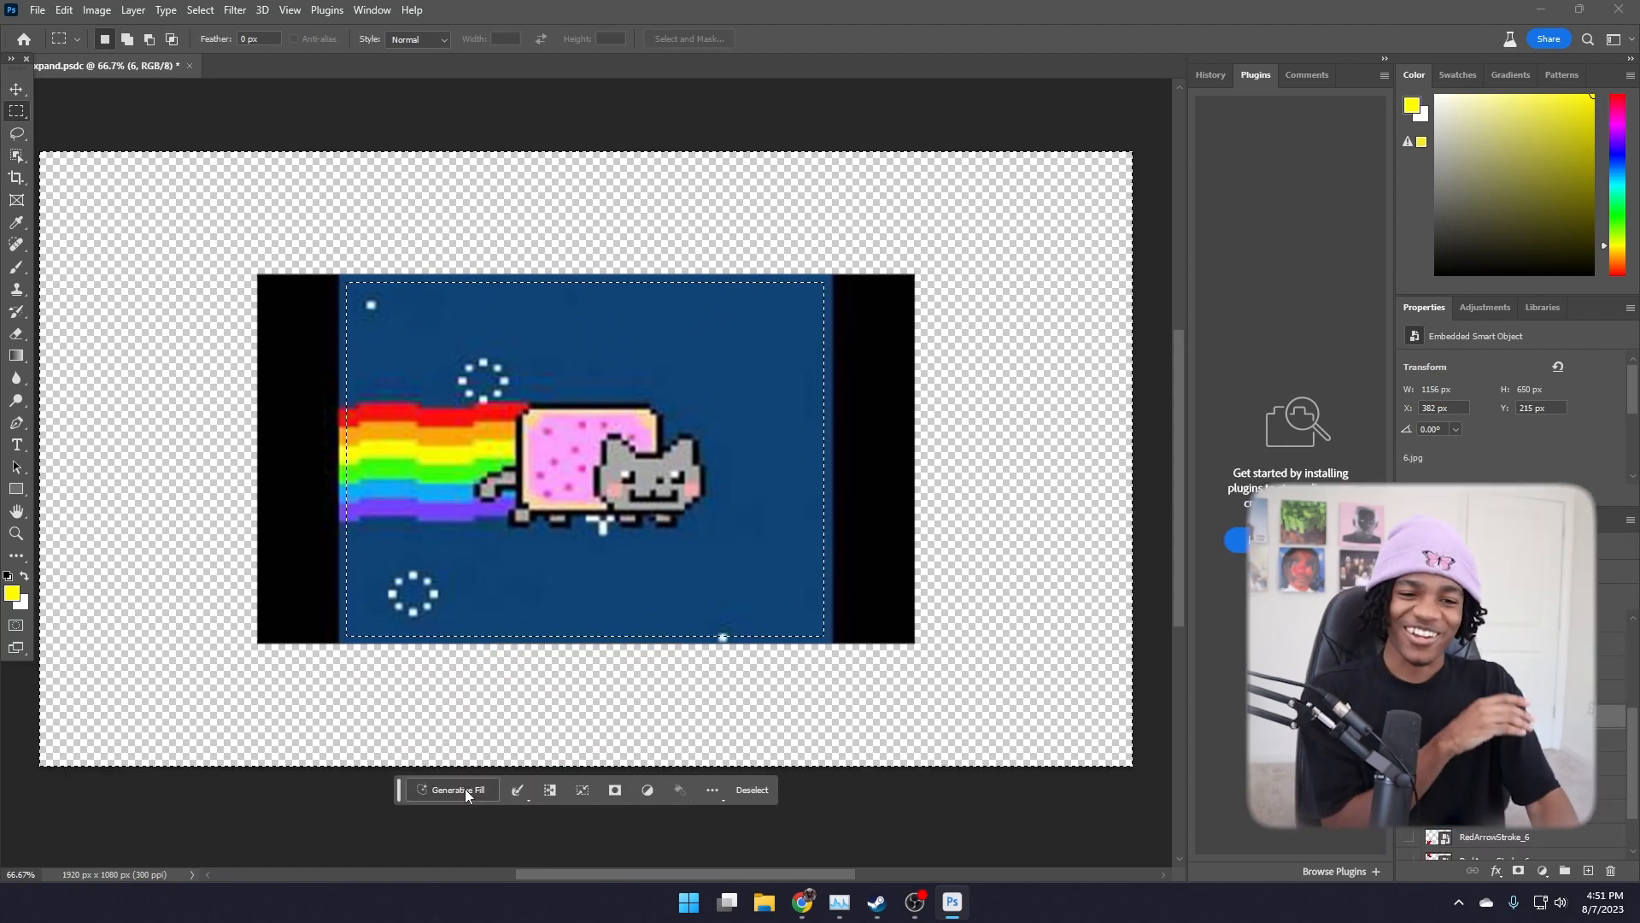
{"action": "left_click", "coordinate": [452, 789]}
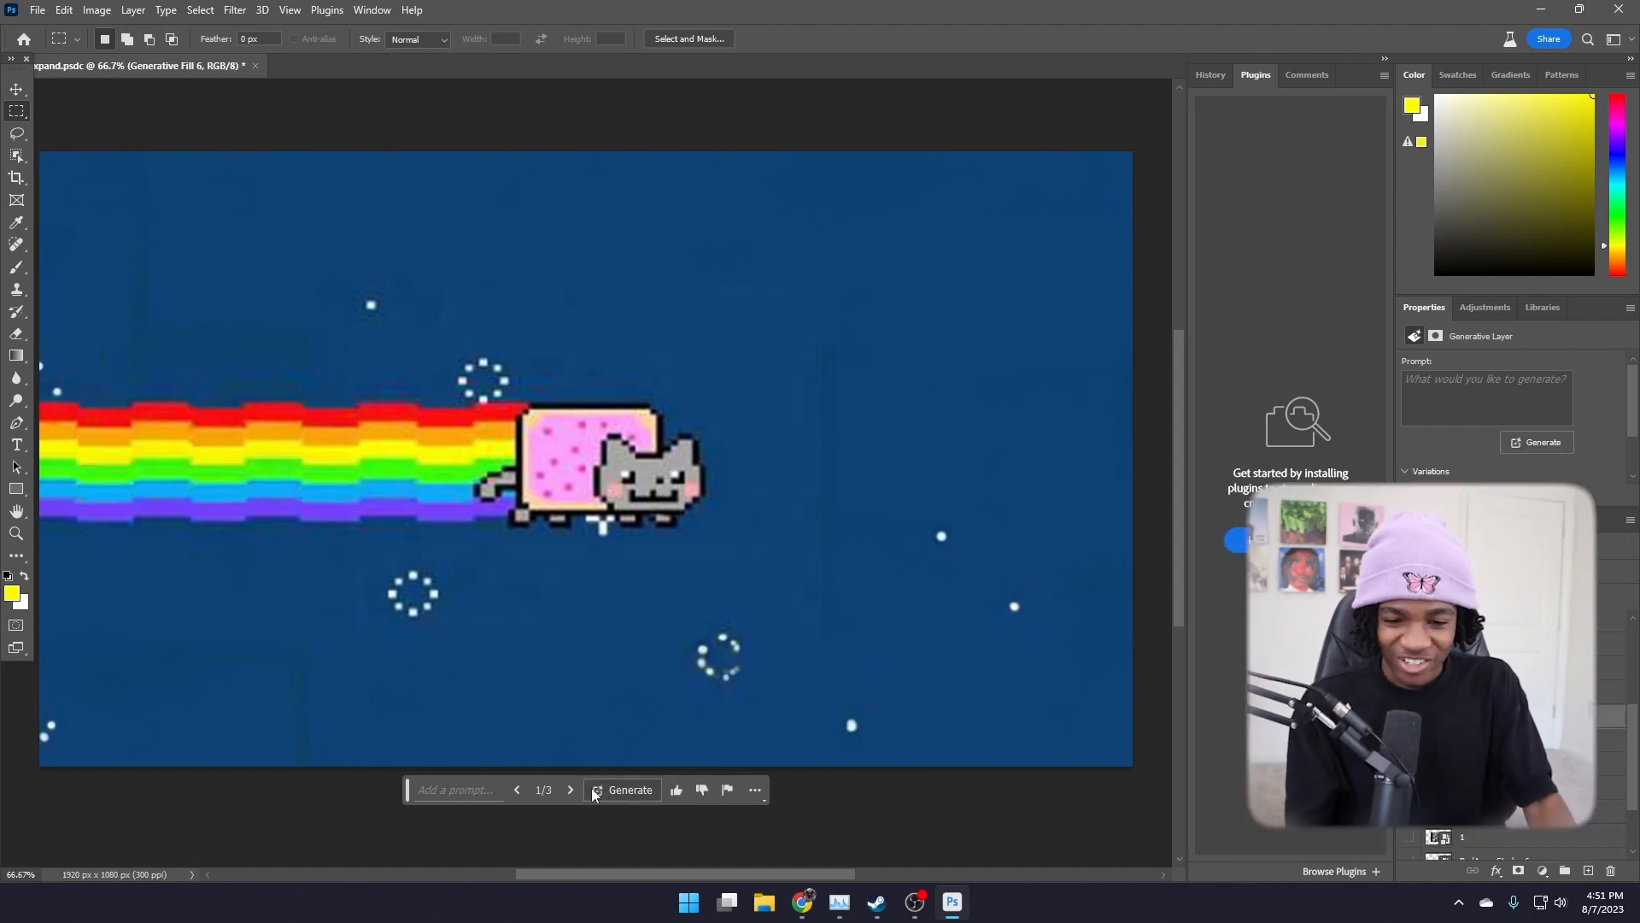
{"action": "left_click", "coordinate": [570, 790]}
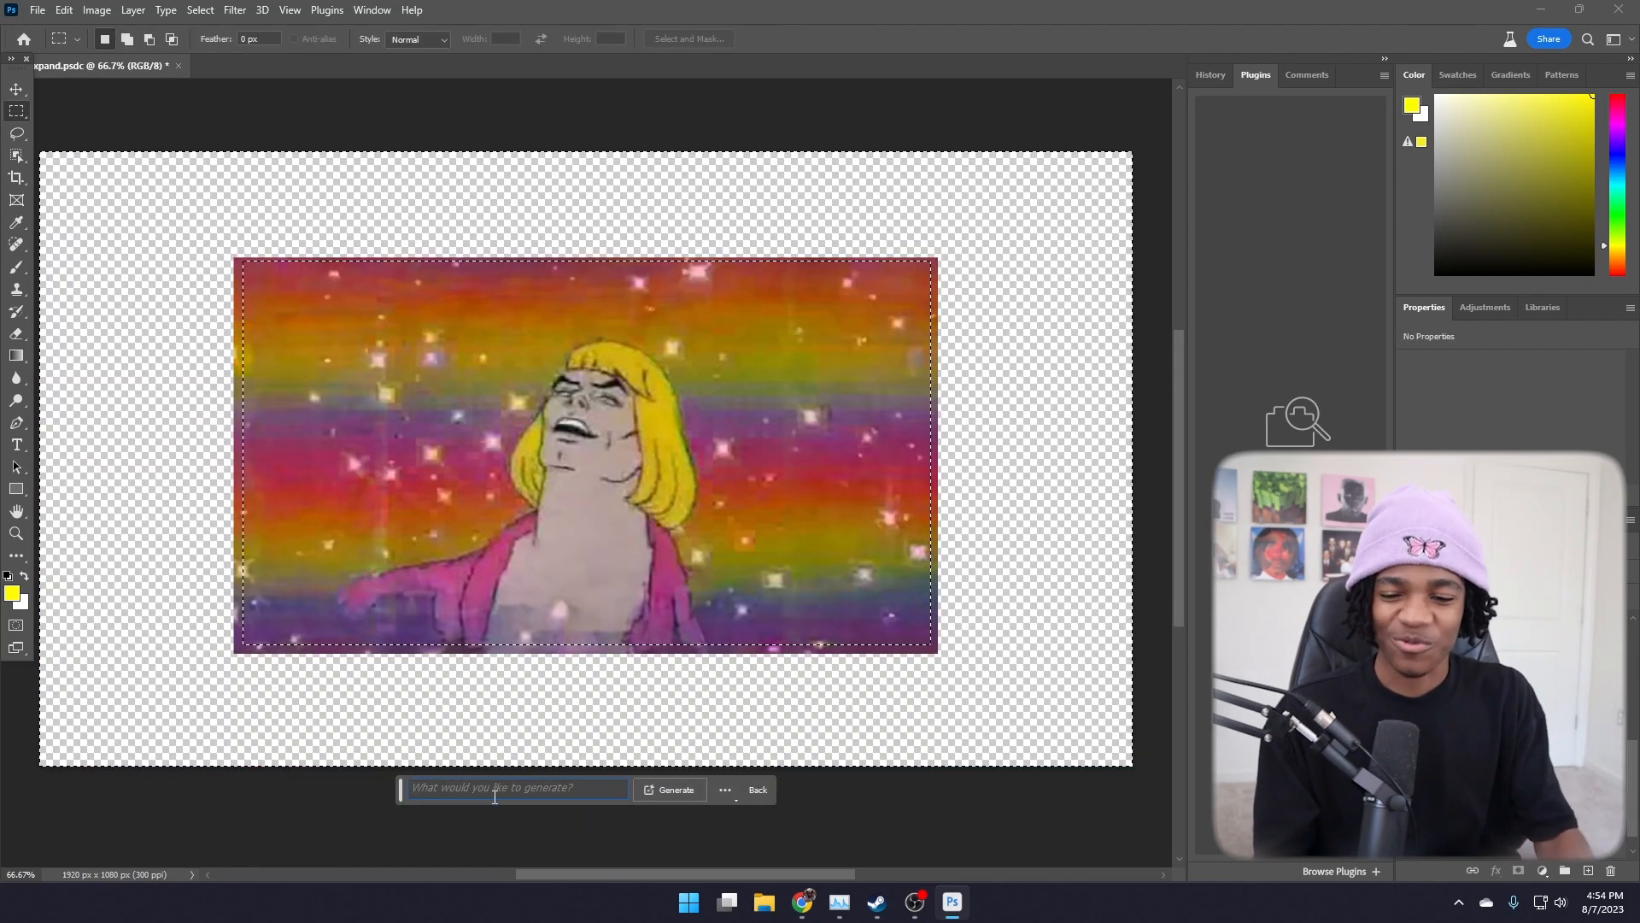
Step: Place the cursor in the Generative Fill prompt field for the He-Man frame
{"action": "left_click", "coordinate": [676, 789]}
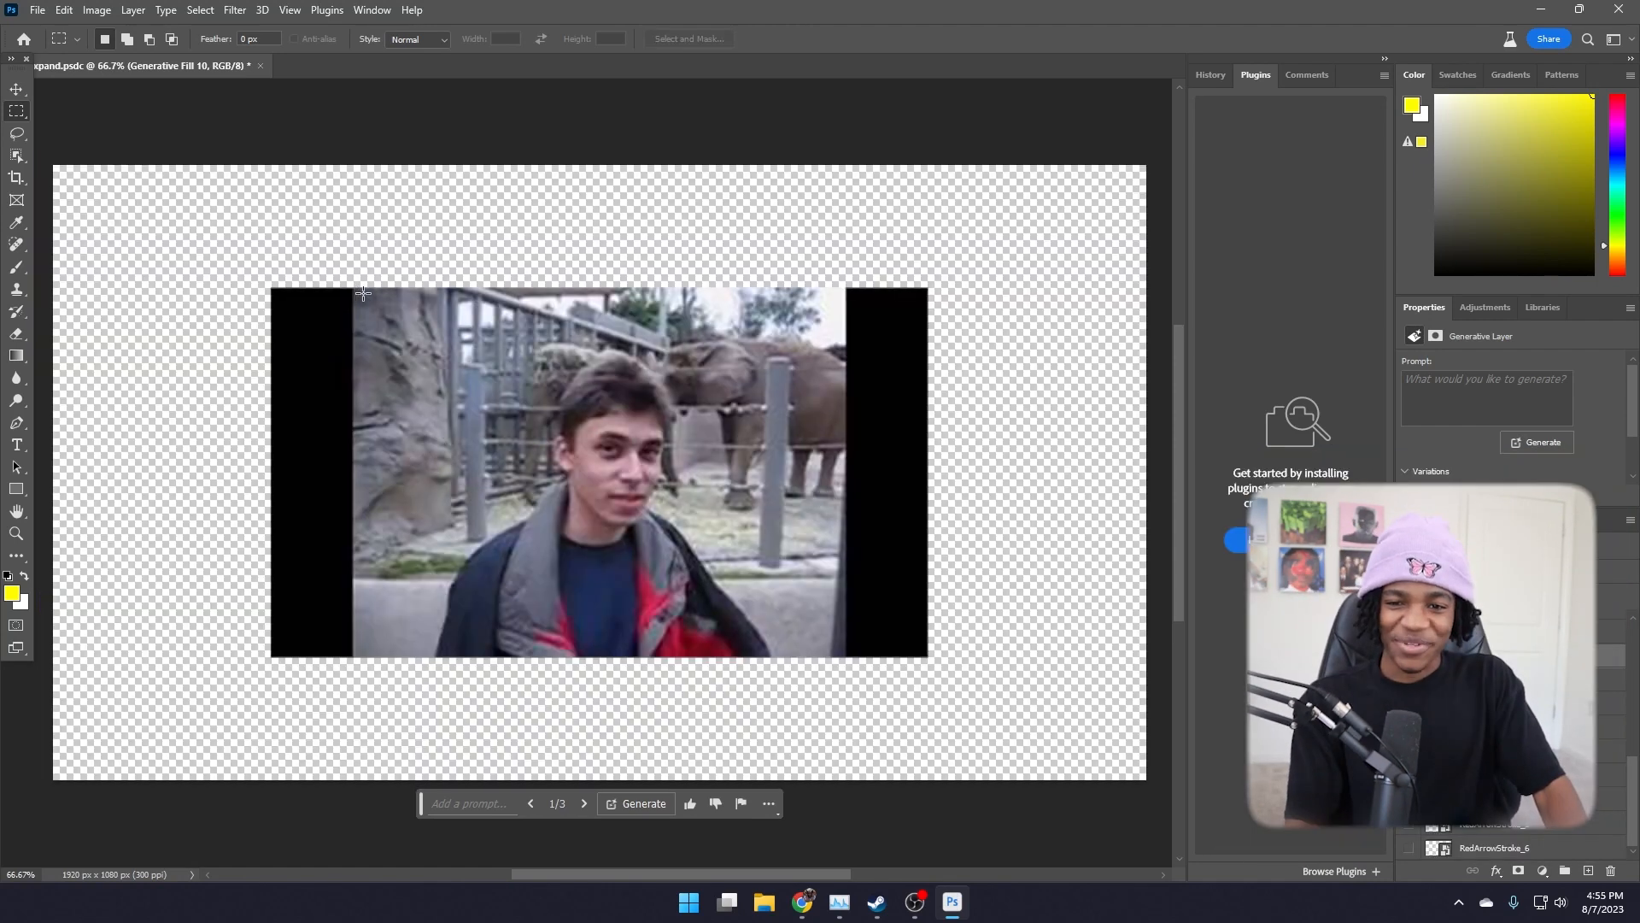
Step: Select the zoo footage without black bars, generate the widescreen fill, and show the third variation
{"action": "left_click_drag", "start_coordinate": [363, 293], "coordinate": [845, 652]}
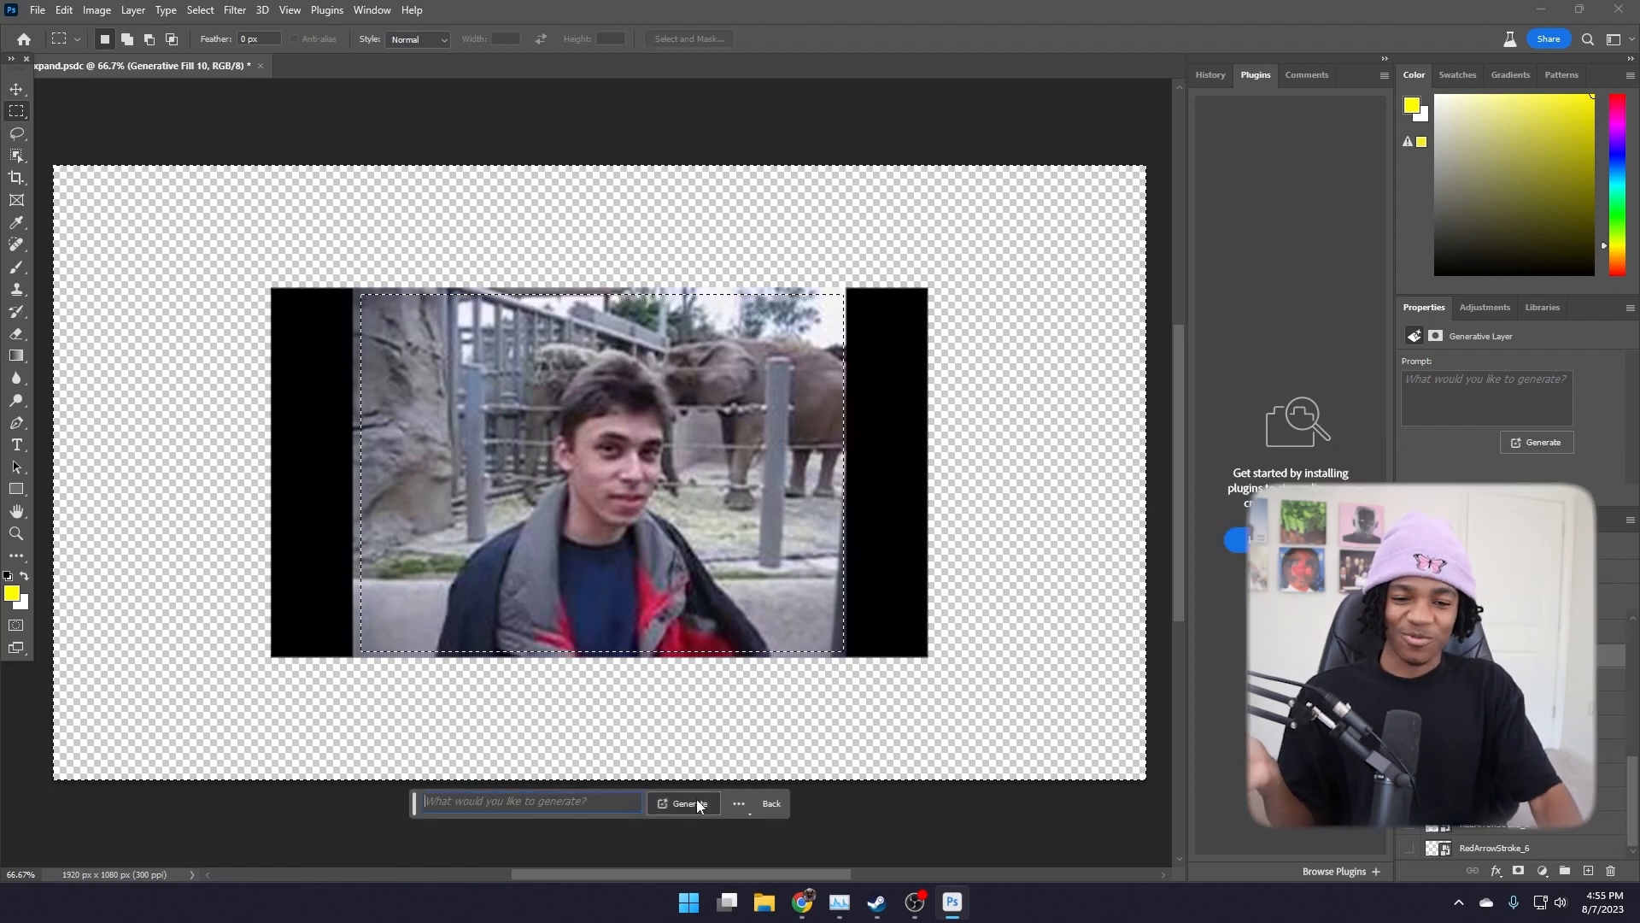
{"action": "left_click", "coordinate": [690, 803]}
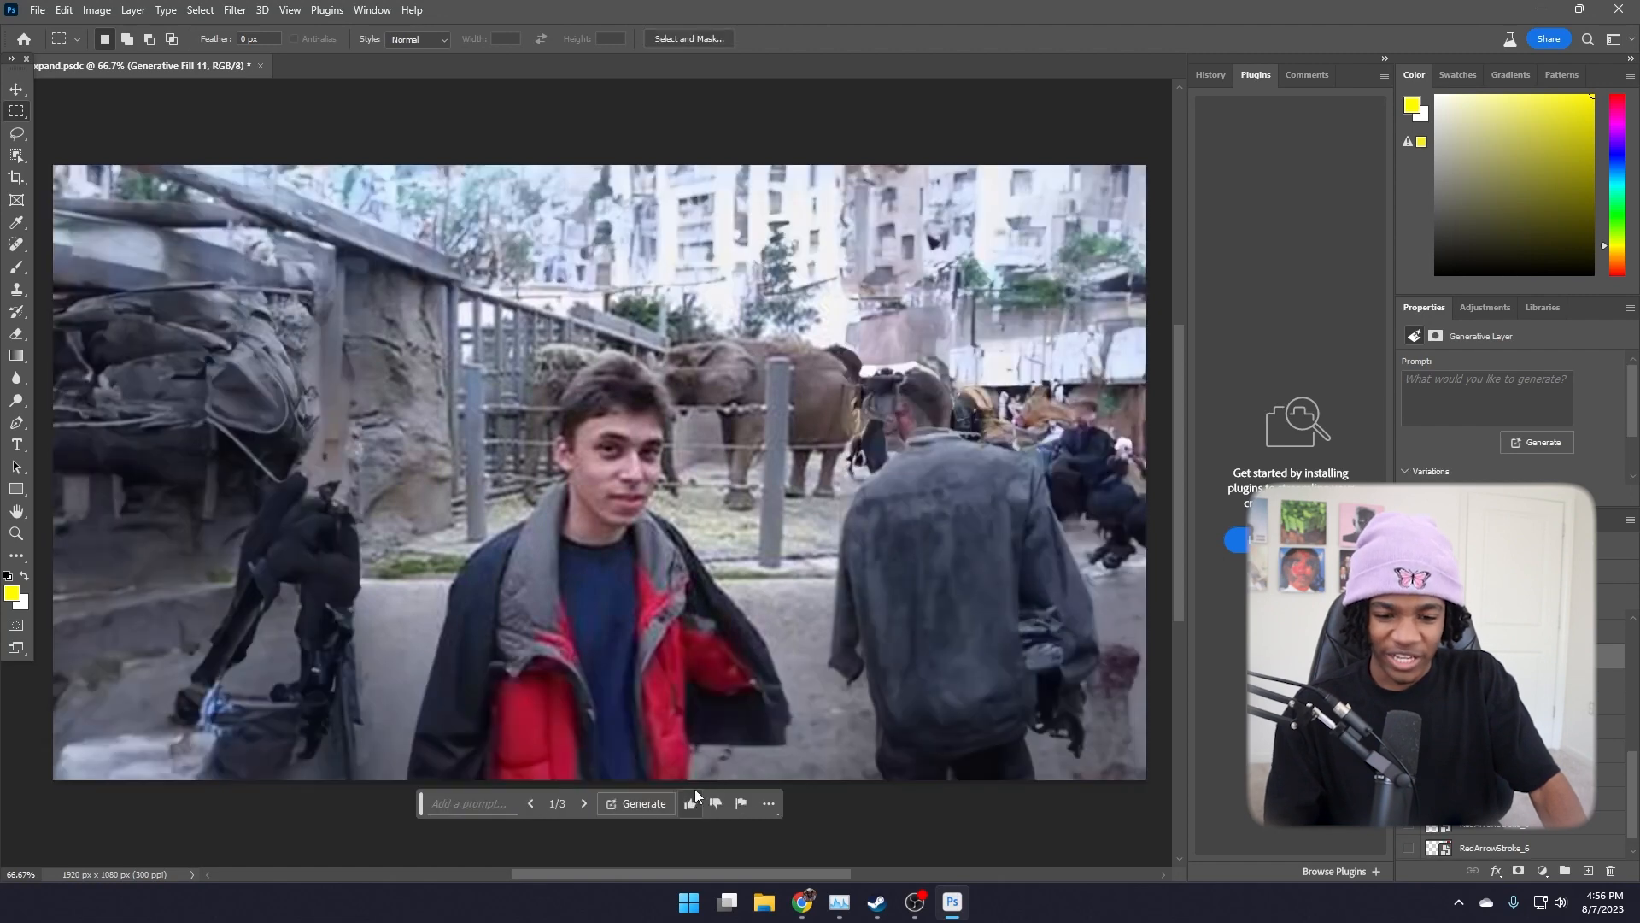
{"action": "left_click", "coordinate": [584, 803]}
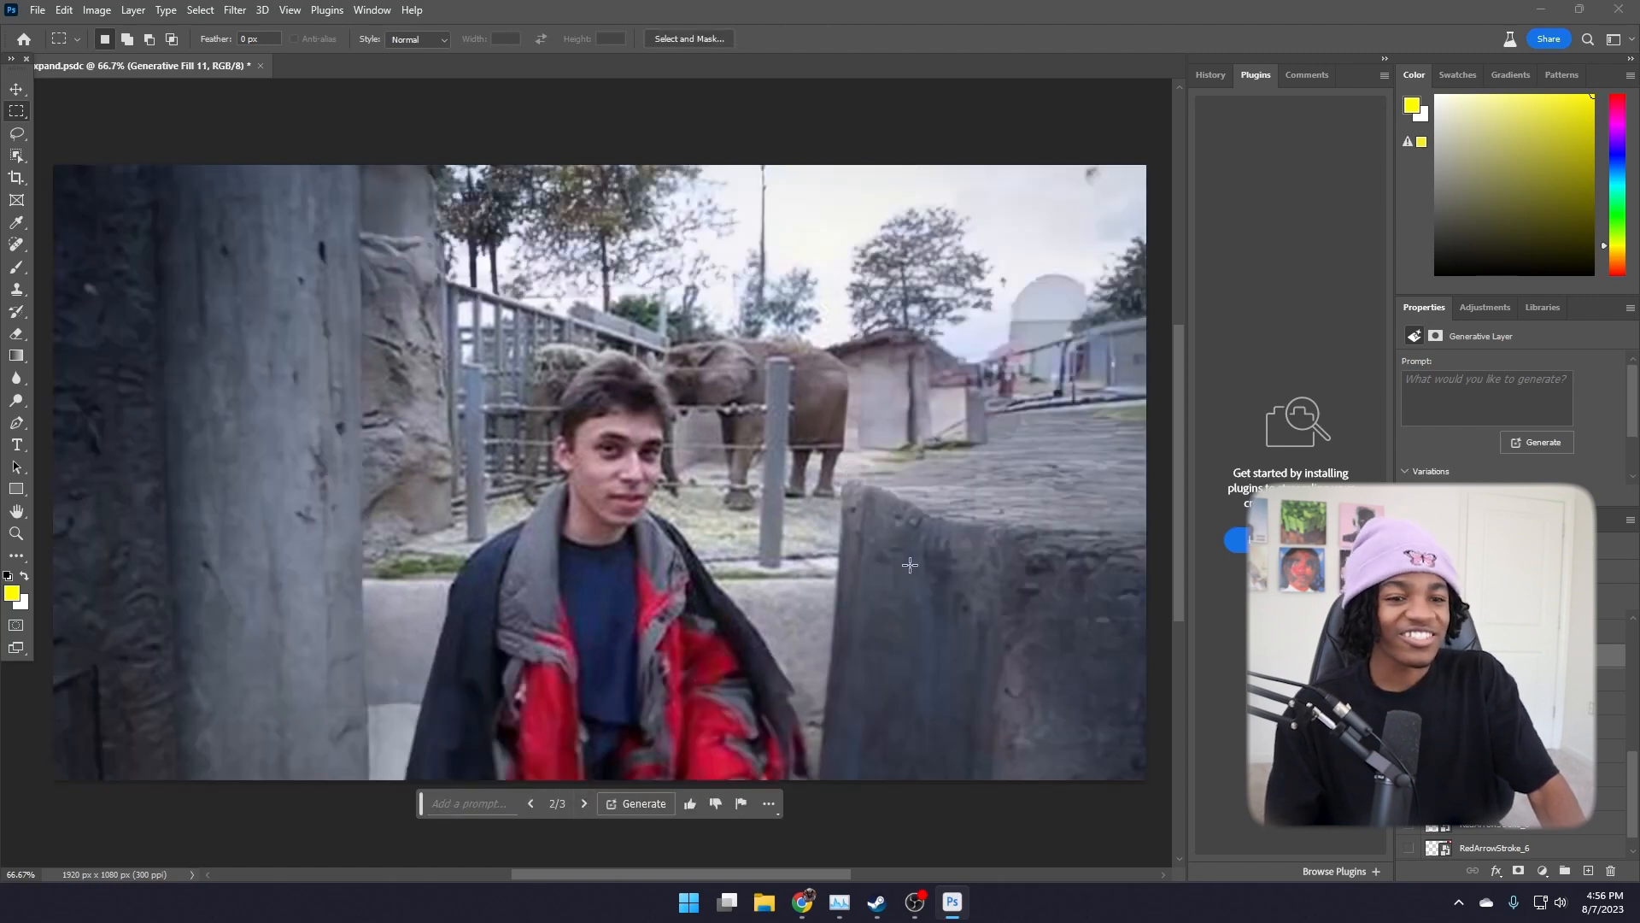
{"action": "left_click", "coordinate": [584, 803]}
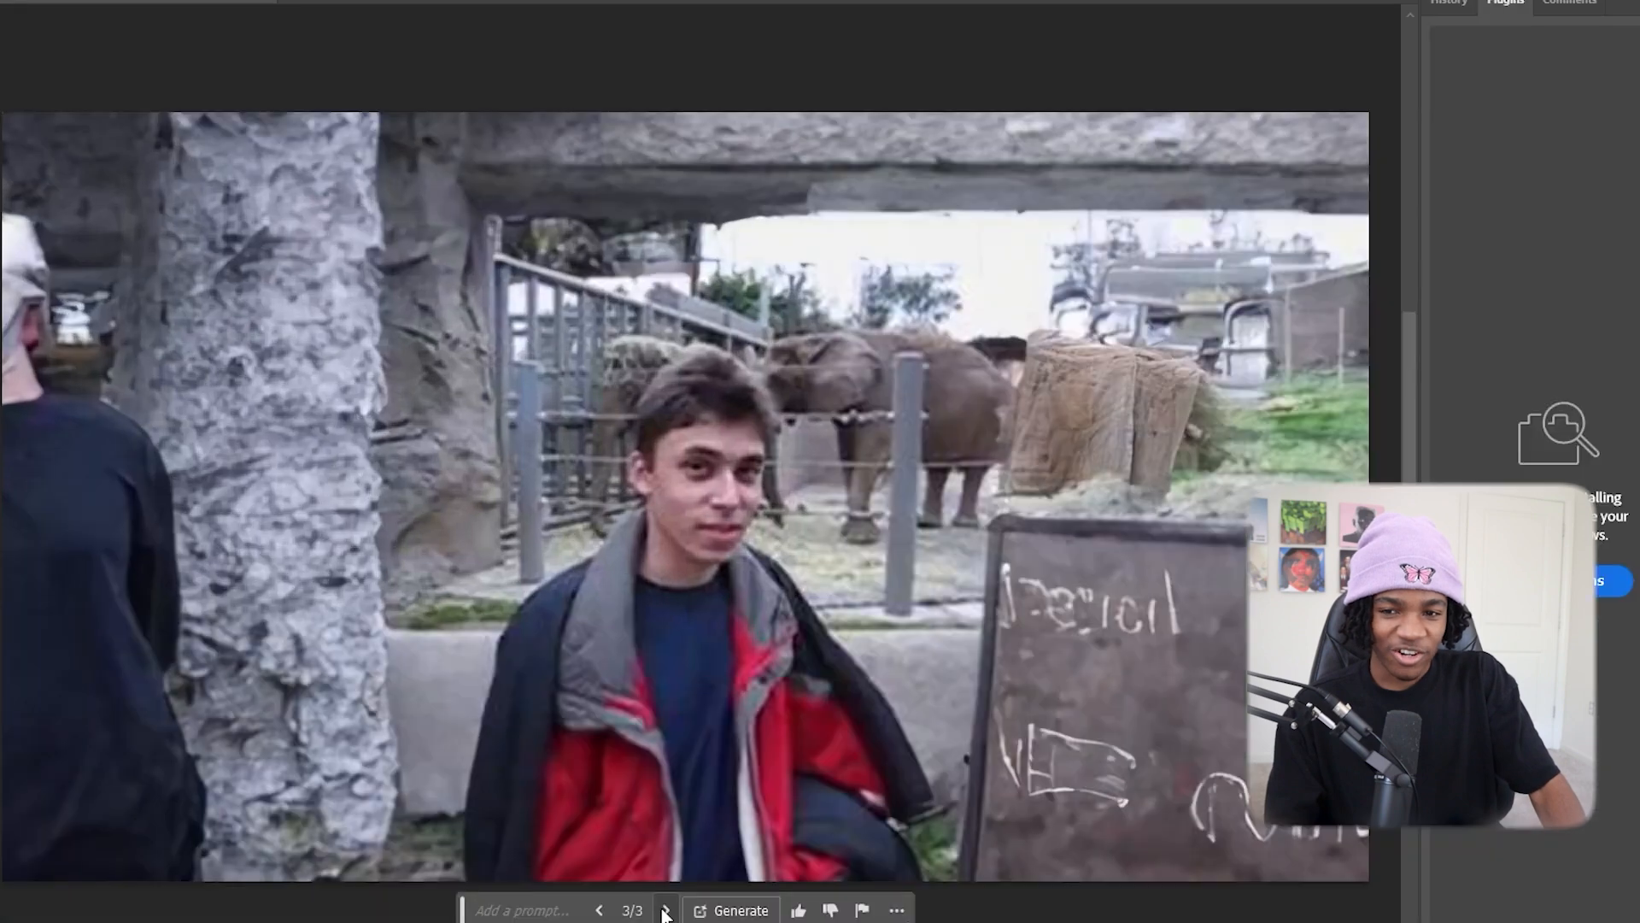